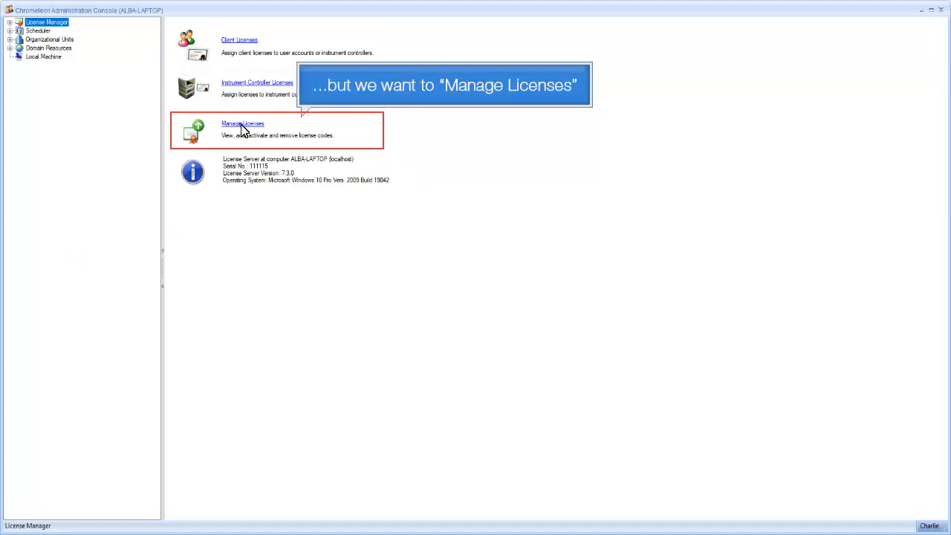
# Show the Manage Licenses dialog listing the evaluation code expiring 30-Jun-2021
pyautogui.click(242, 123)
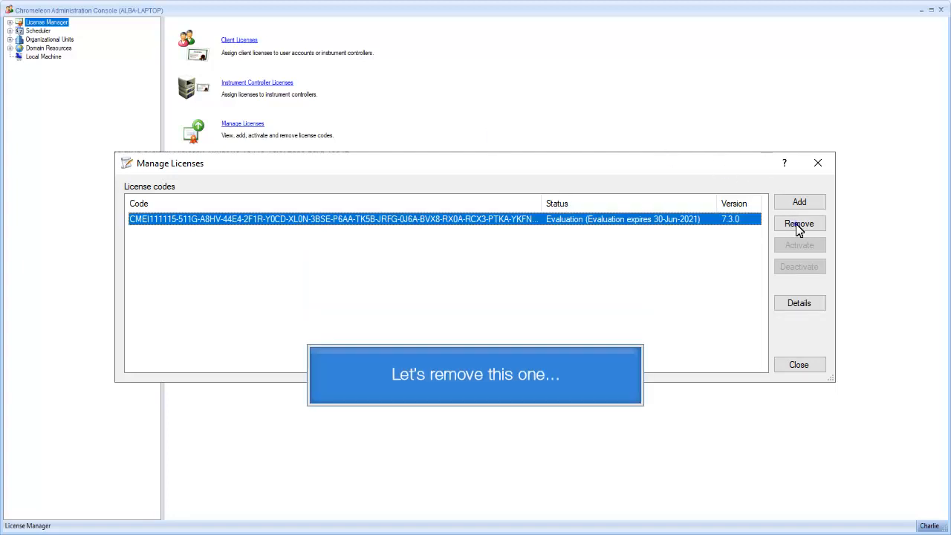
# Remove the evaluation license code expiring 30-Jun-2021 and confirm, emptying the list
pyautogui.click(799, 222)
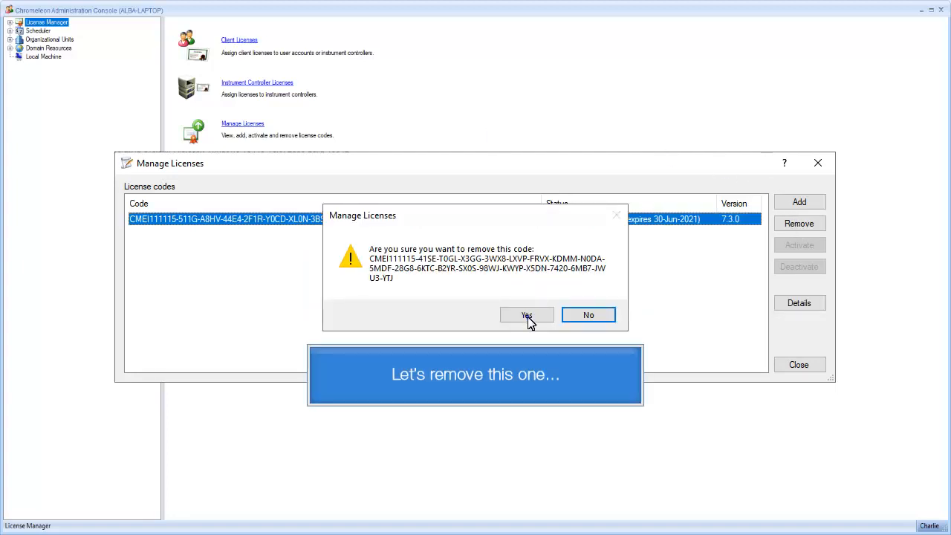
pyautogui.click(526, 315)
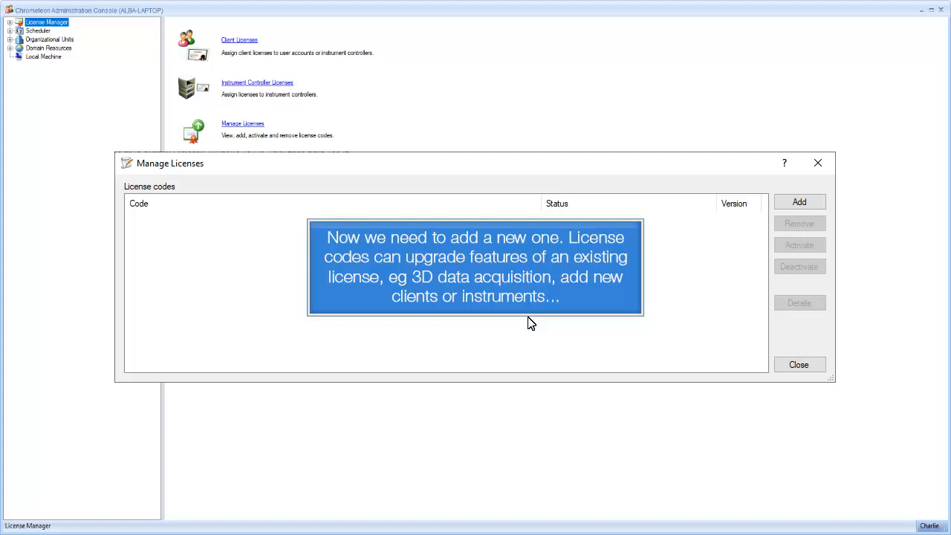
pyautogui.moveTo(799, 202)
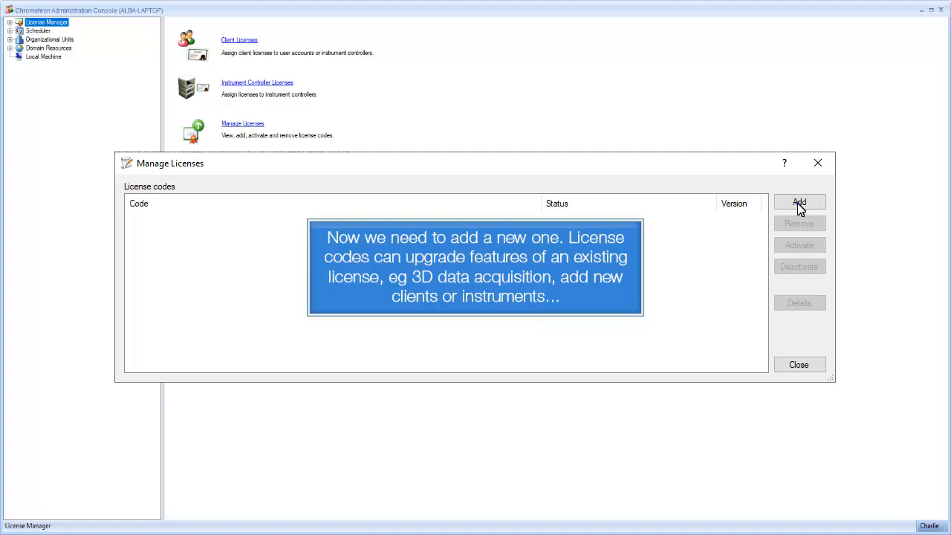
pyautogui.click(799, 202)
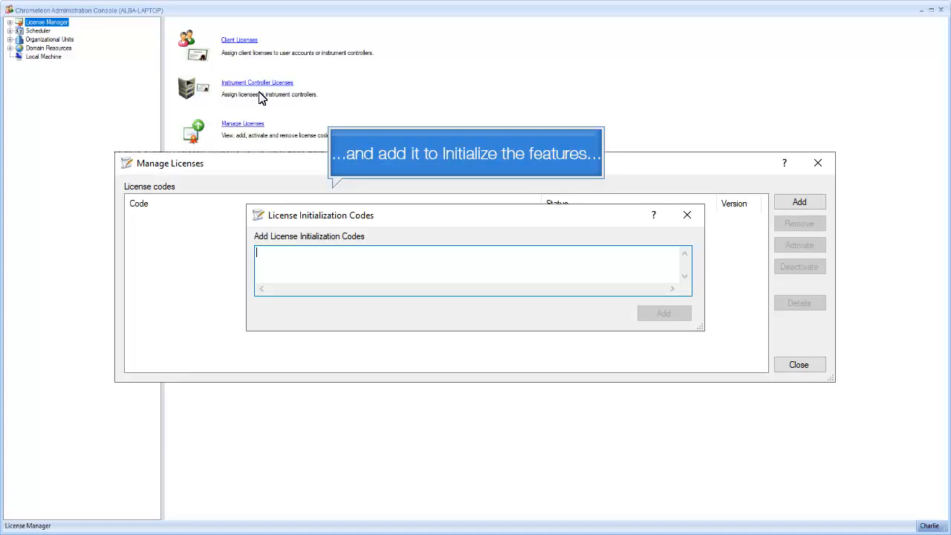
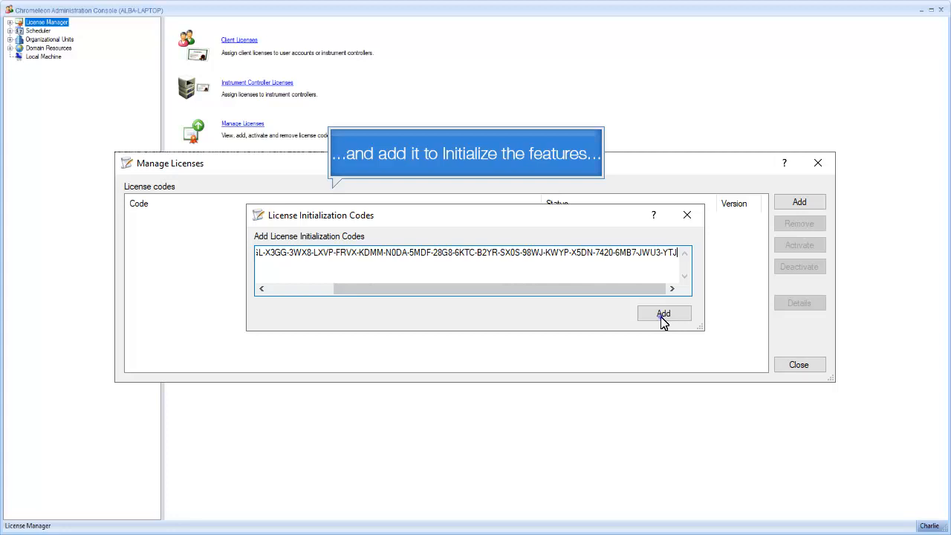
pyautogui.click(663, 312)
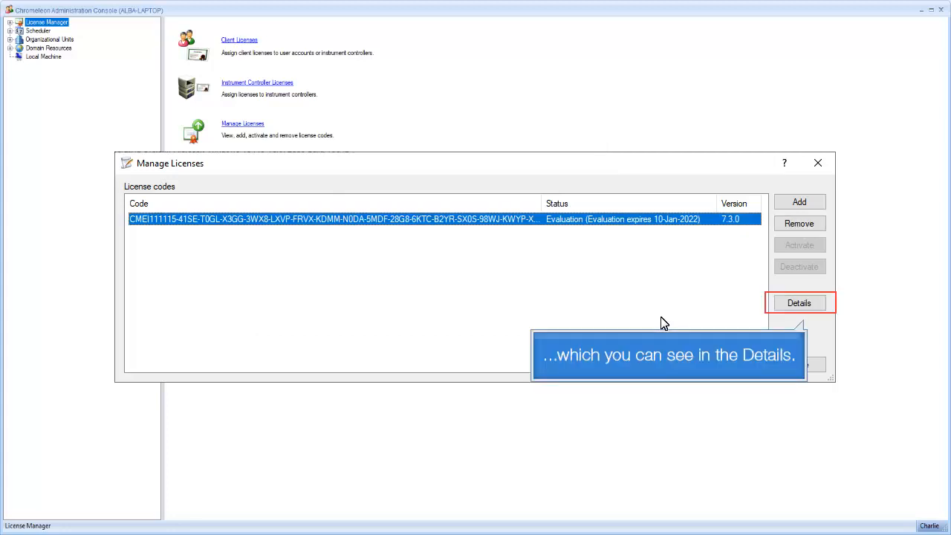